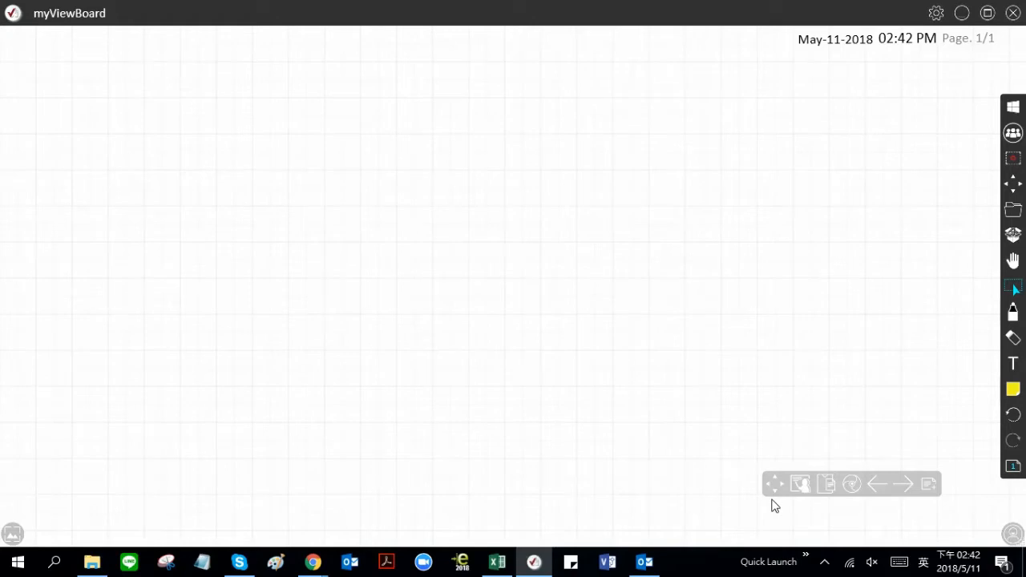
{"action": "mouse_move", "coordinate": [774, 489]}
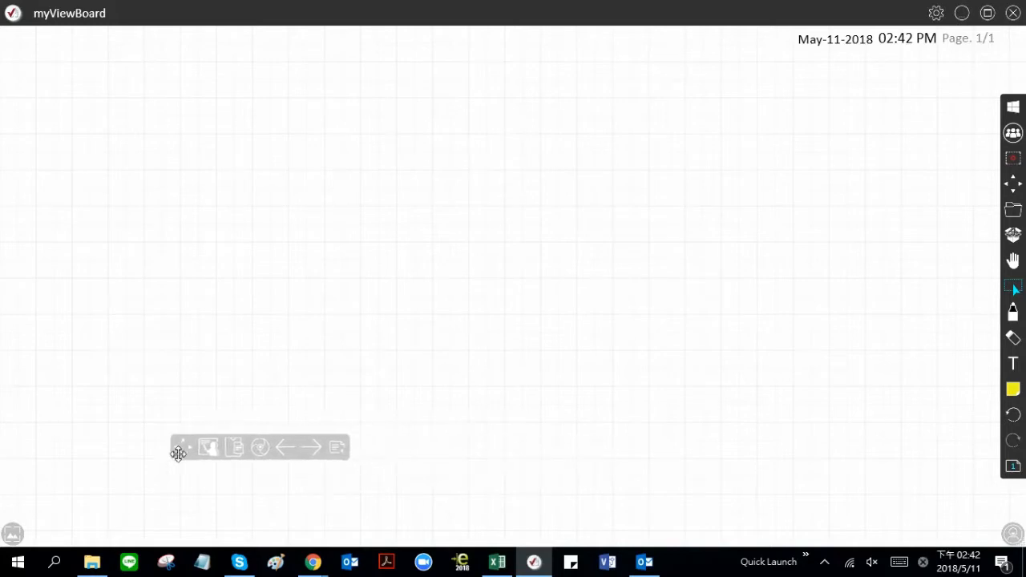
- Reposition the floating toolbar and switch the whiteboard into full-screen presentation mode
{"action": "left_click_drag", "start_coordinate": [180, 448], "coordinate": [766, 468]}
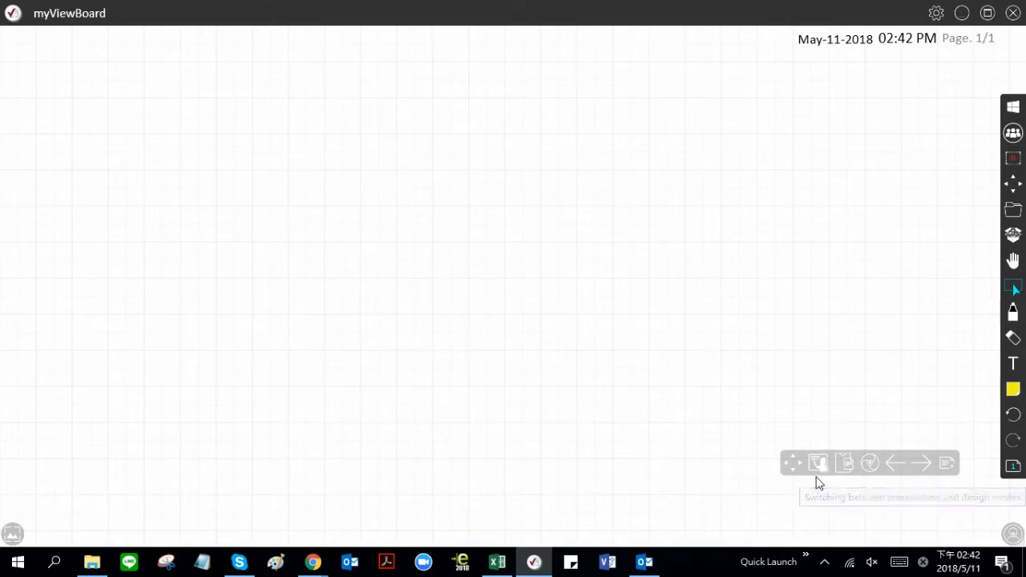
{"action": "mouse_move", "coordinate": [819, 468]}
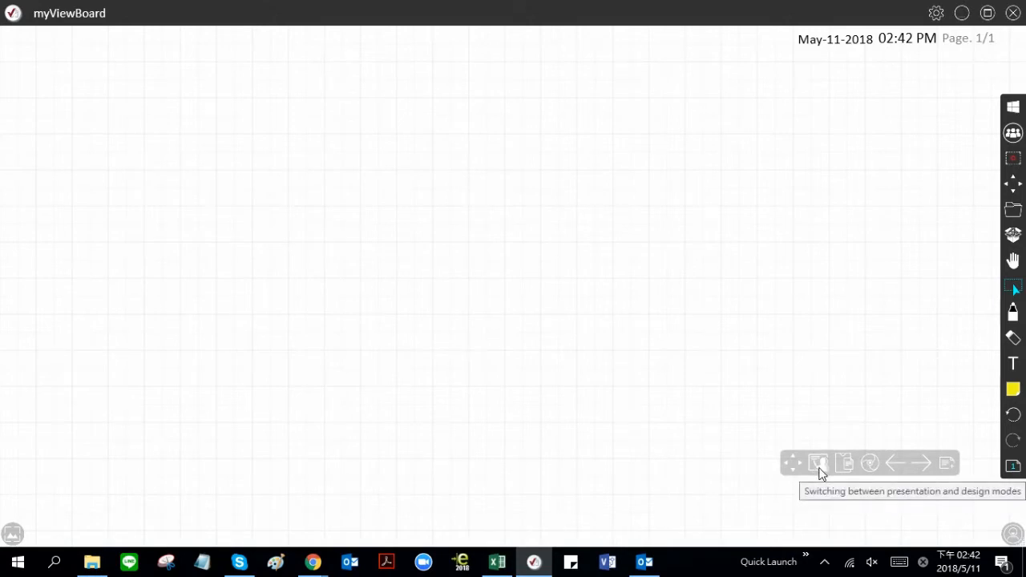
{"action": "left_click", "coordinate": [817, 462]}
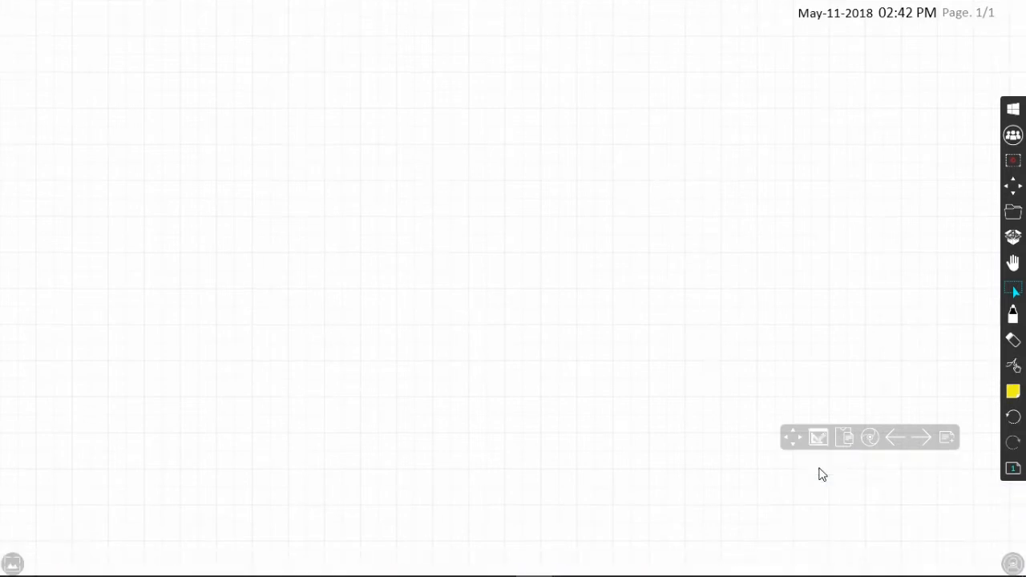
{"action": "mouse_move", "coordinate": [844, 436]}
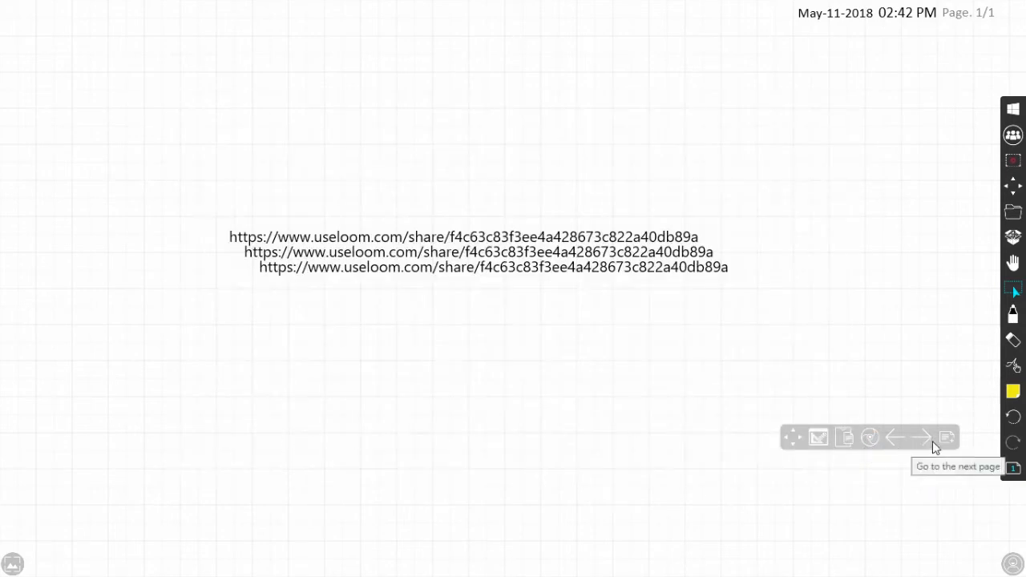
- Create blank page 2 via next-page, then return to page 1 with the three links
{"action": "left_click", "coordinate": [920, 436]}
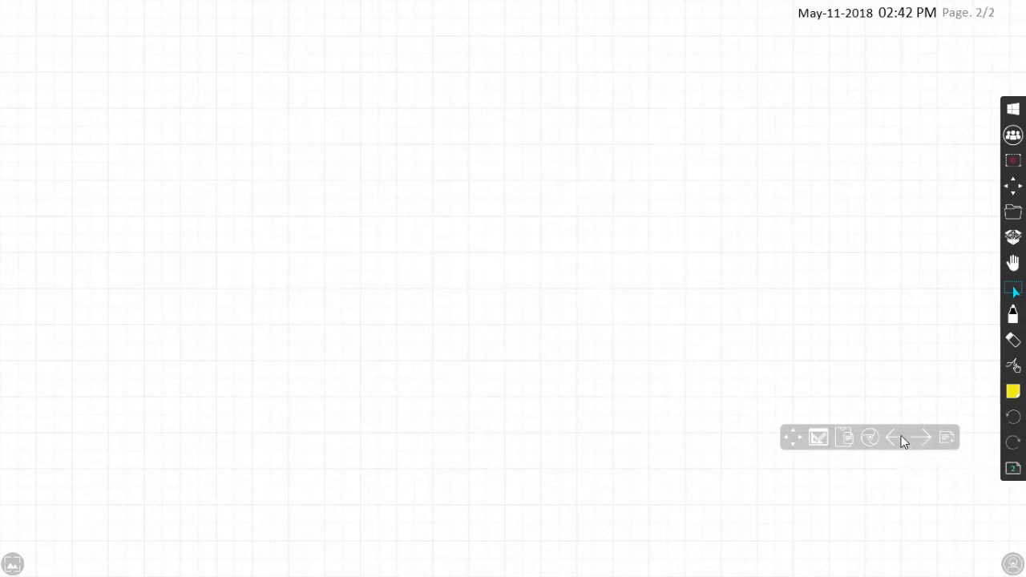
{"action": "left_click", "coordinate": [945, 436]}
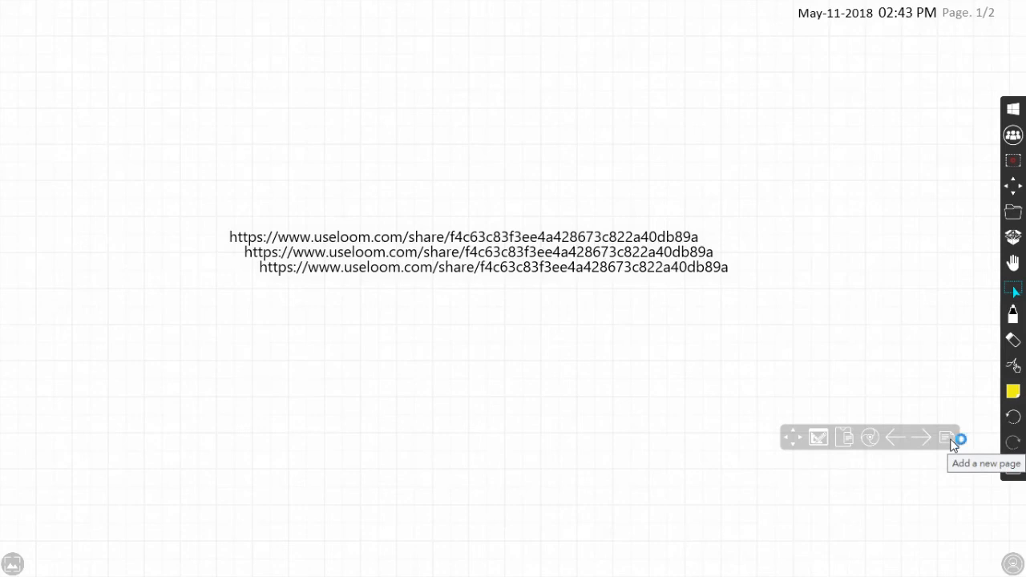
- Add more blank pages until the board shows empty page 5 of 6
{"action": "left_click", "coordinate": [947, 437]}
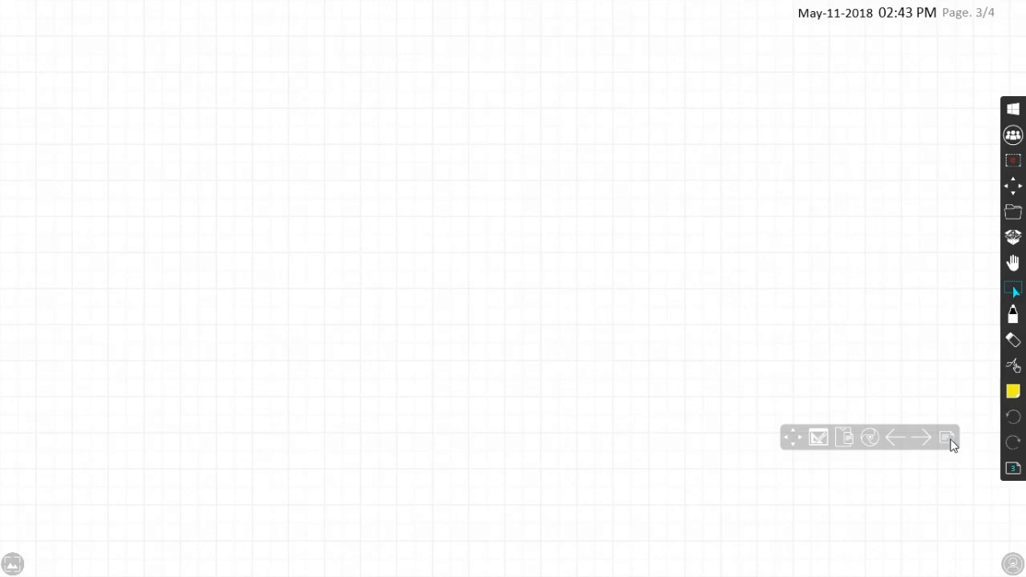
{"action": "left_click", "coordinate": [945, 435]}
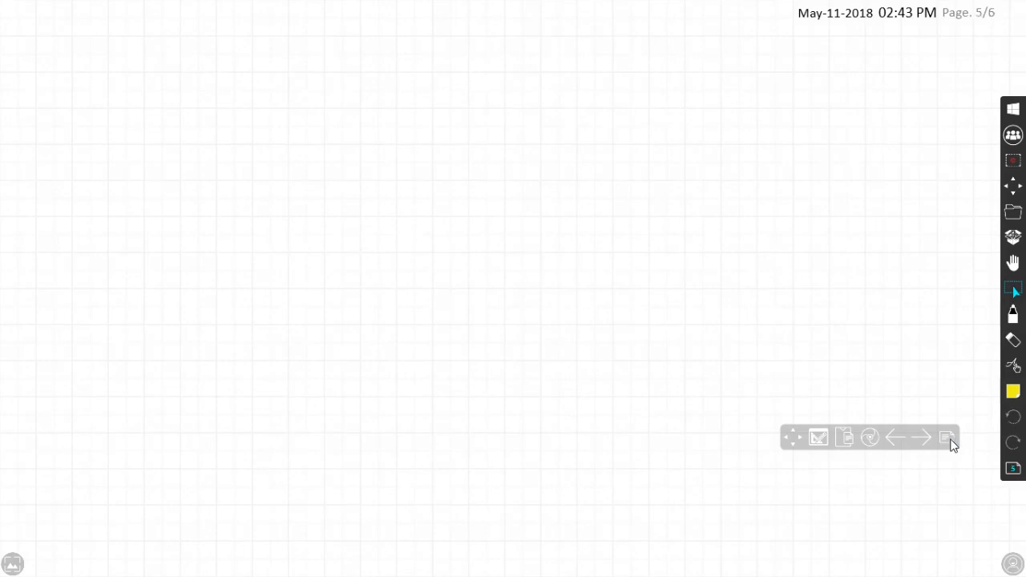